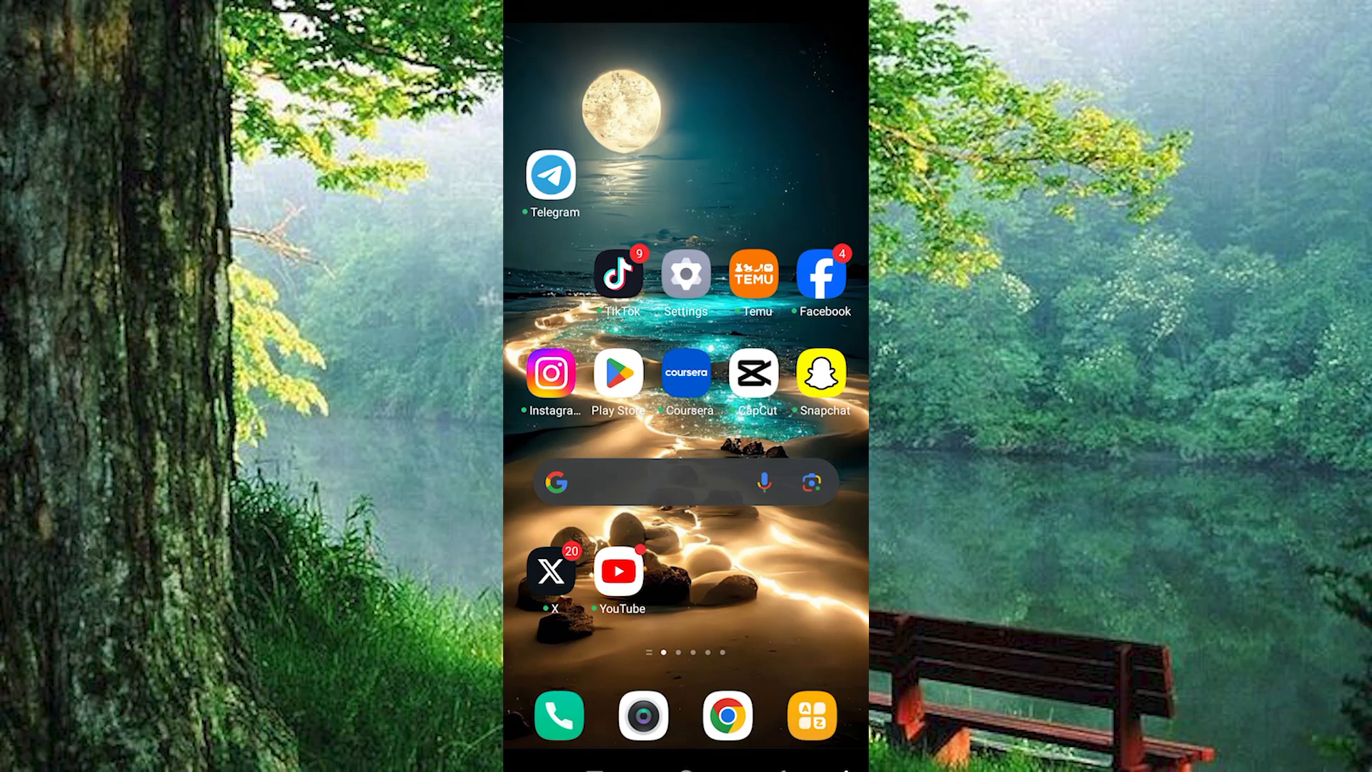
Step: Search the Play Store for 'messenger' to reach the installed Messenger listing
scroll(up, 3)
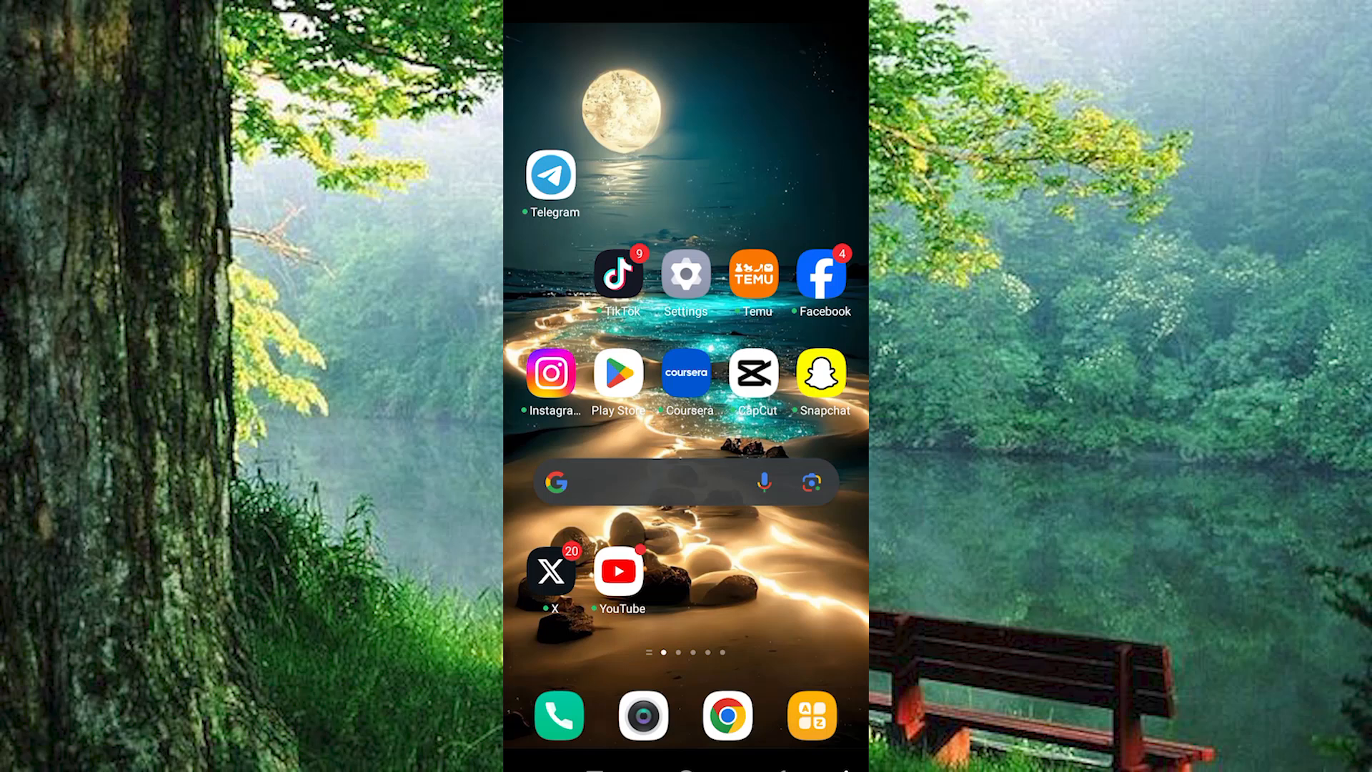
text(messenger)
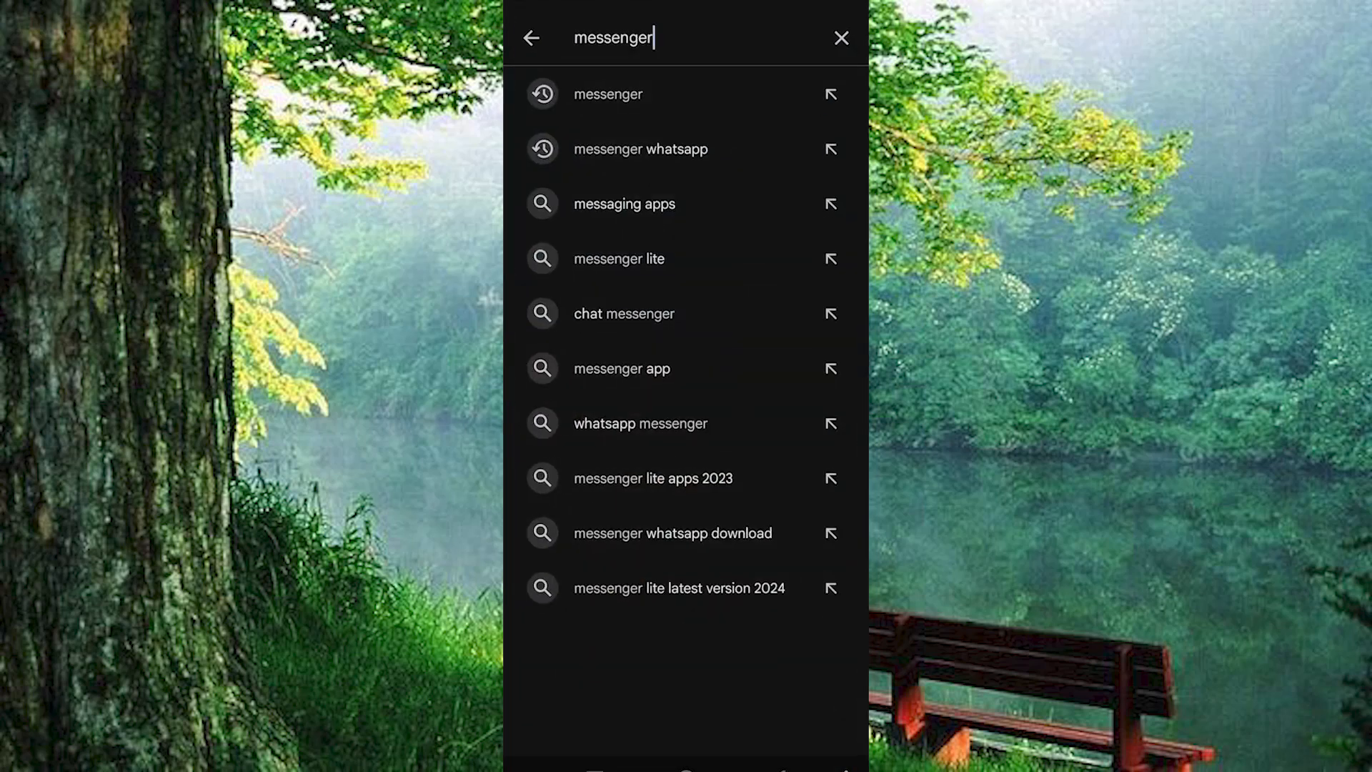
click(607, 94)
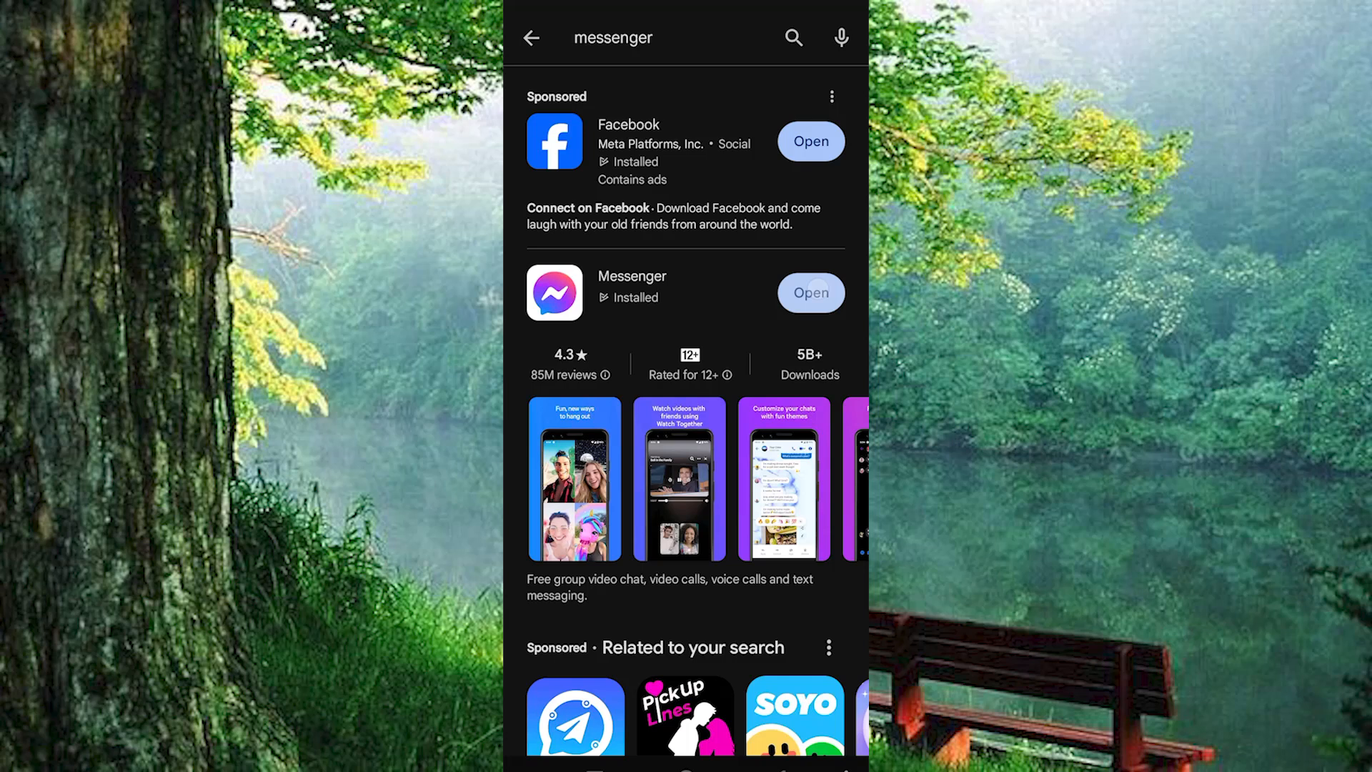
Step: Launch Messenger from its Play Store listing and scroll through the Chats list
click(808, 292)
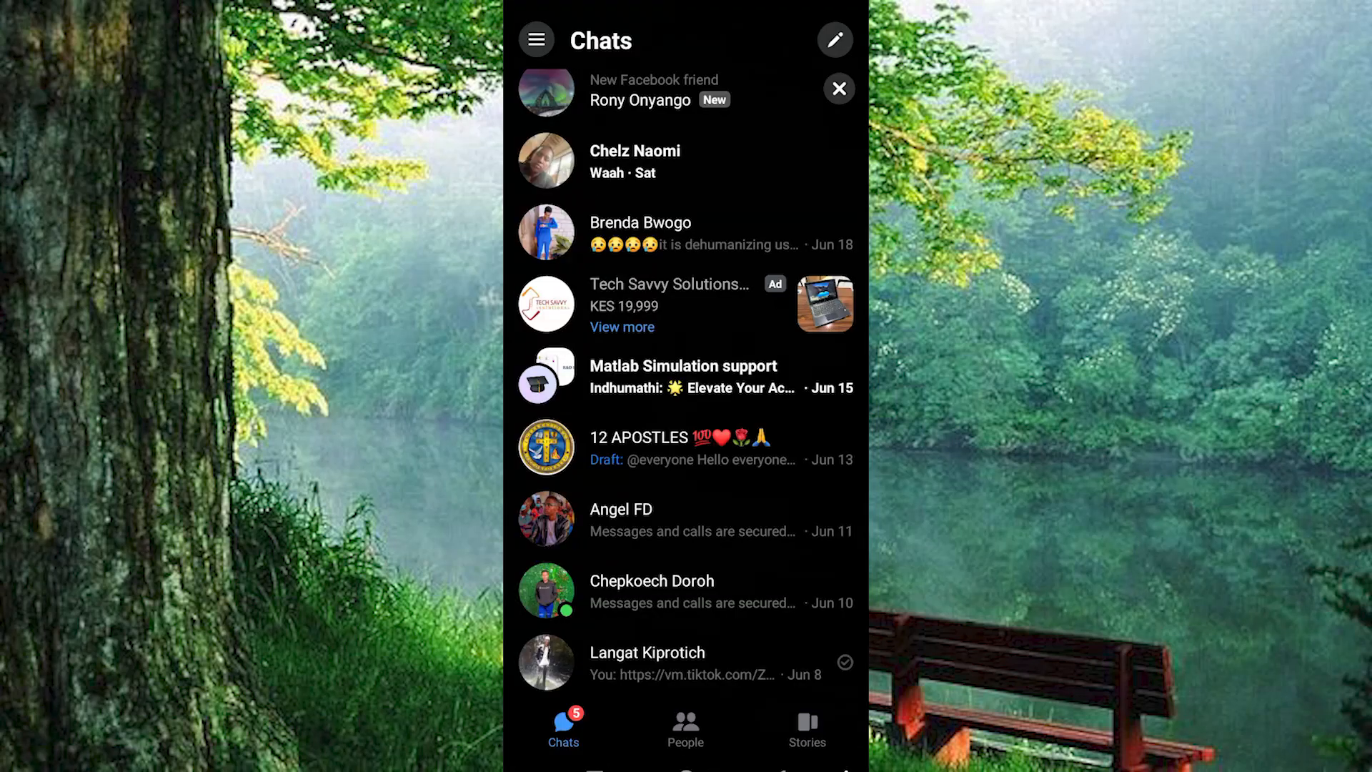
scroll(down, 3)
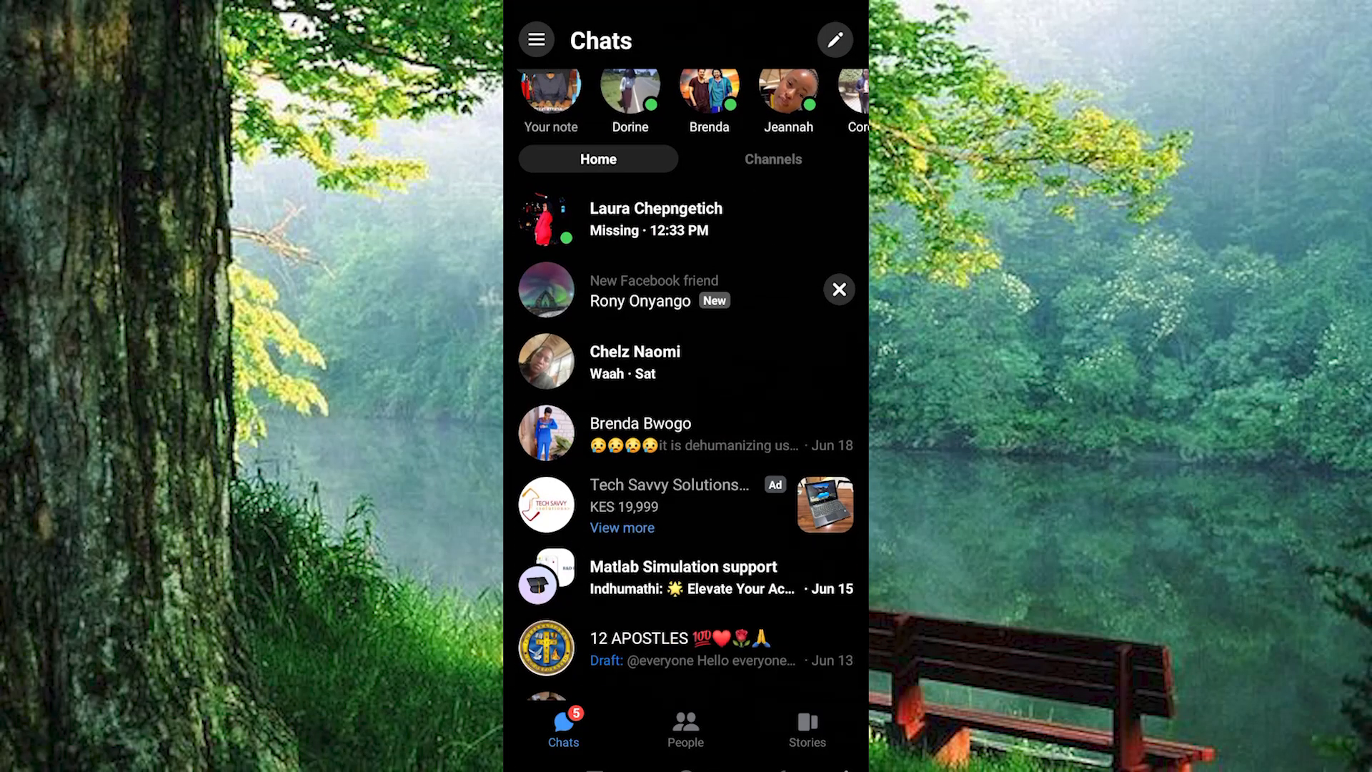
scroll(up, 3)
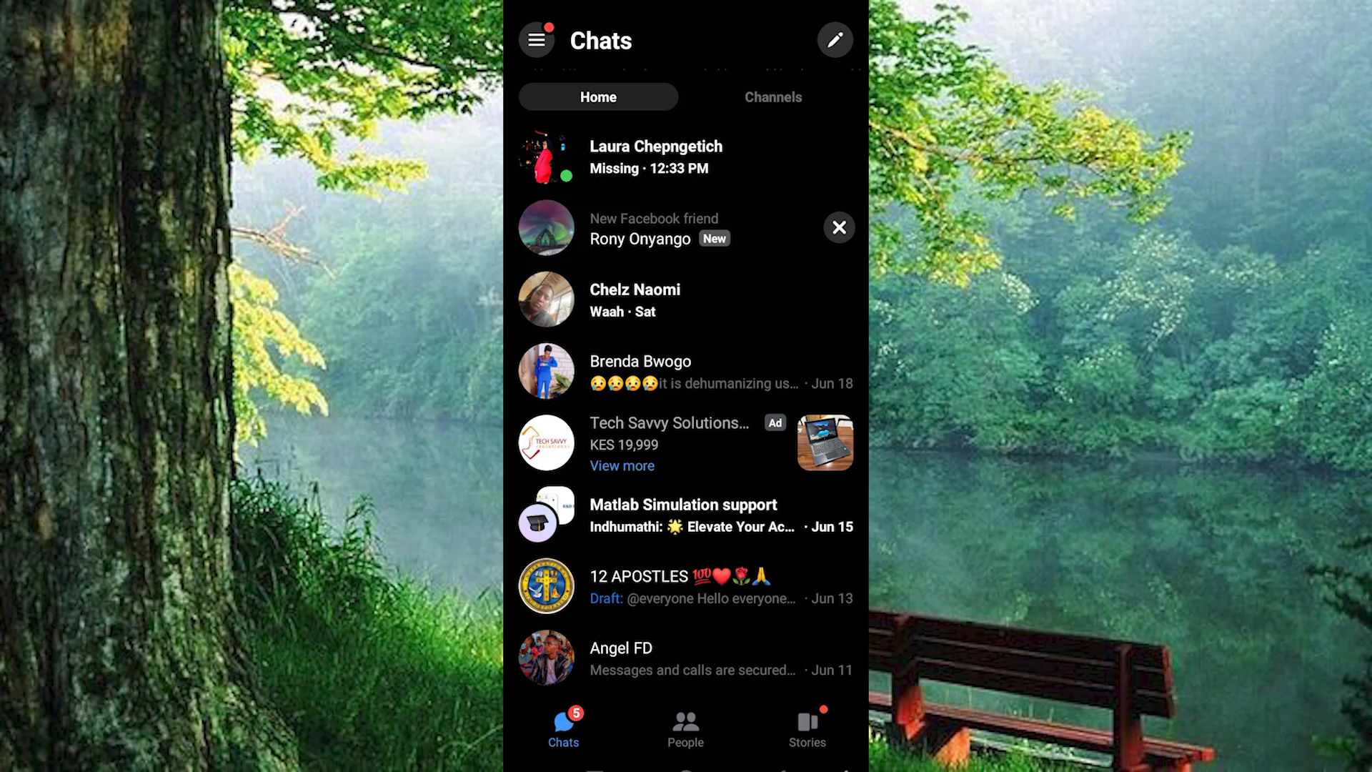
scroll(down, 3)
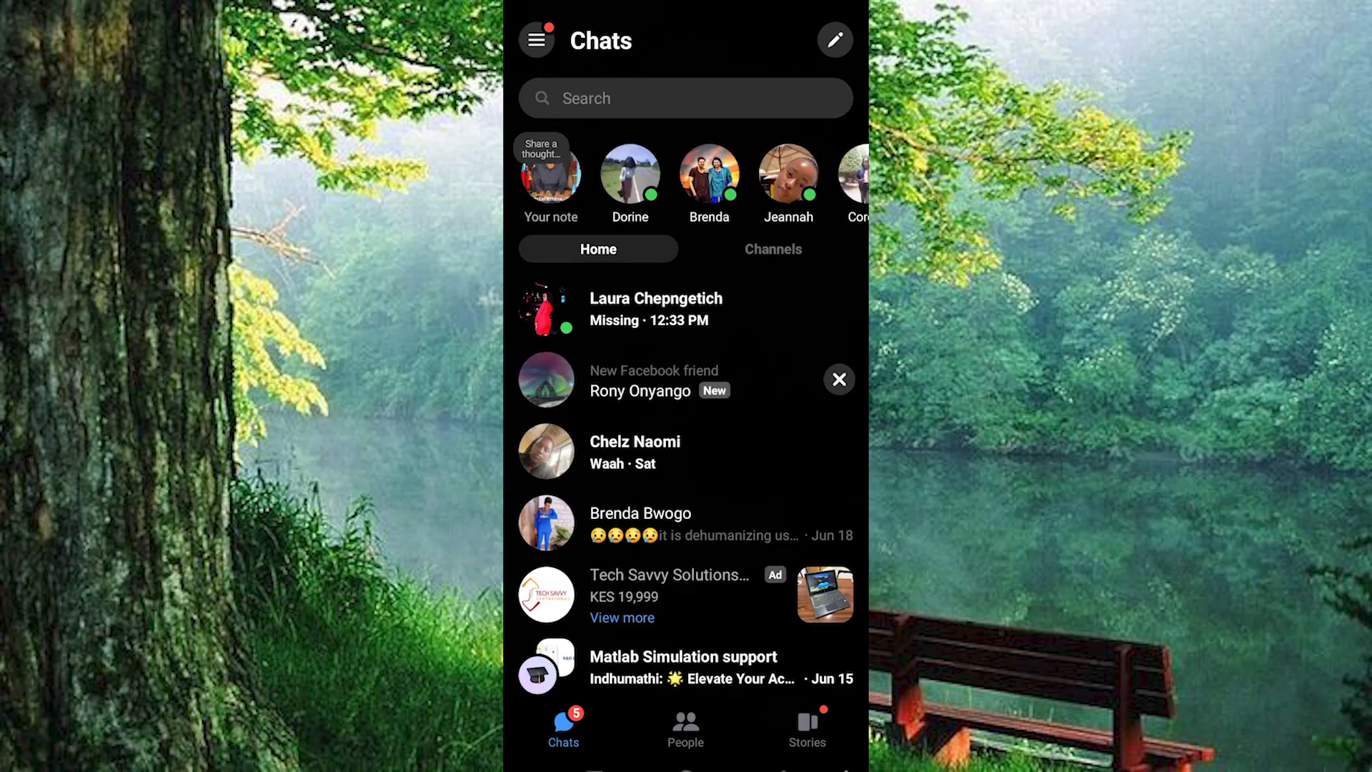
click(684, 98)
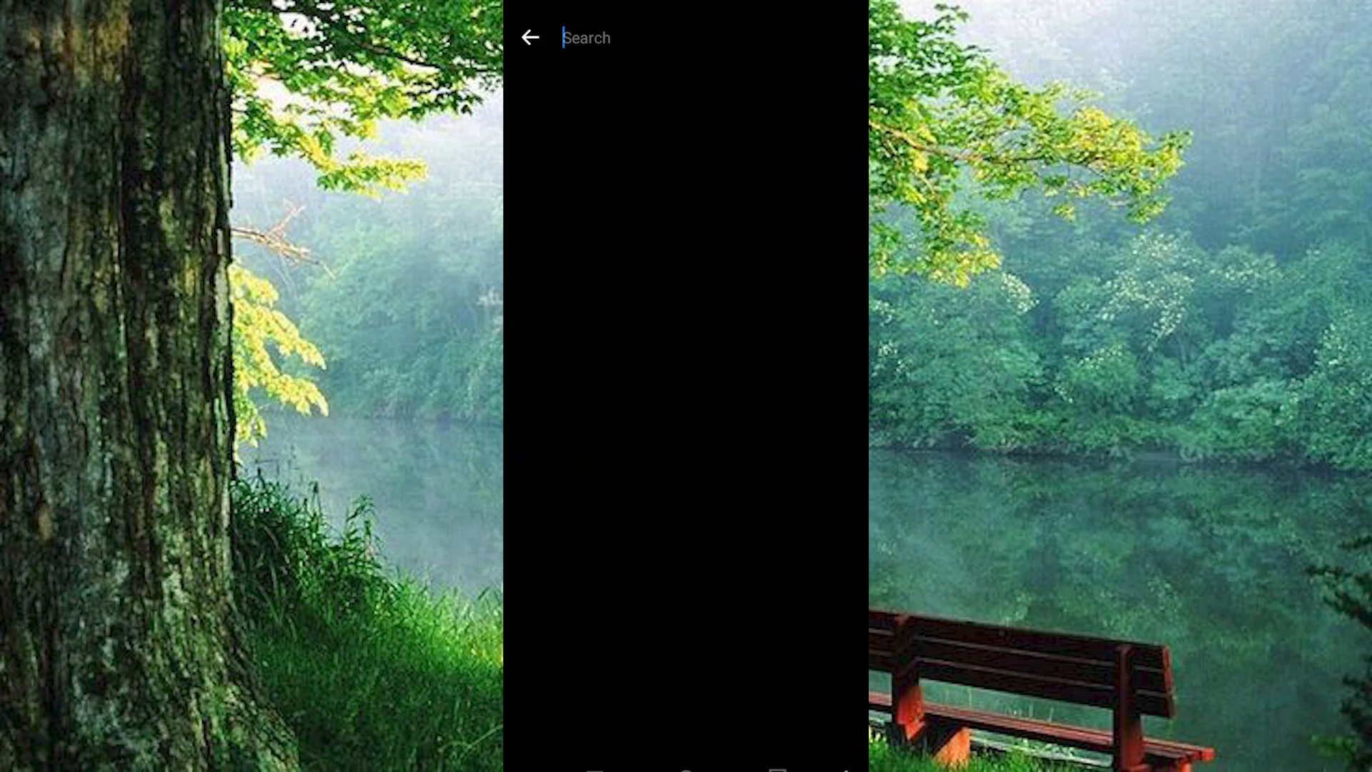
click(586, 38)
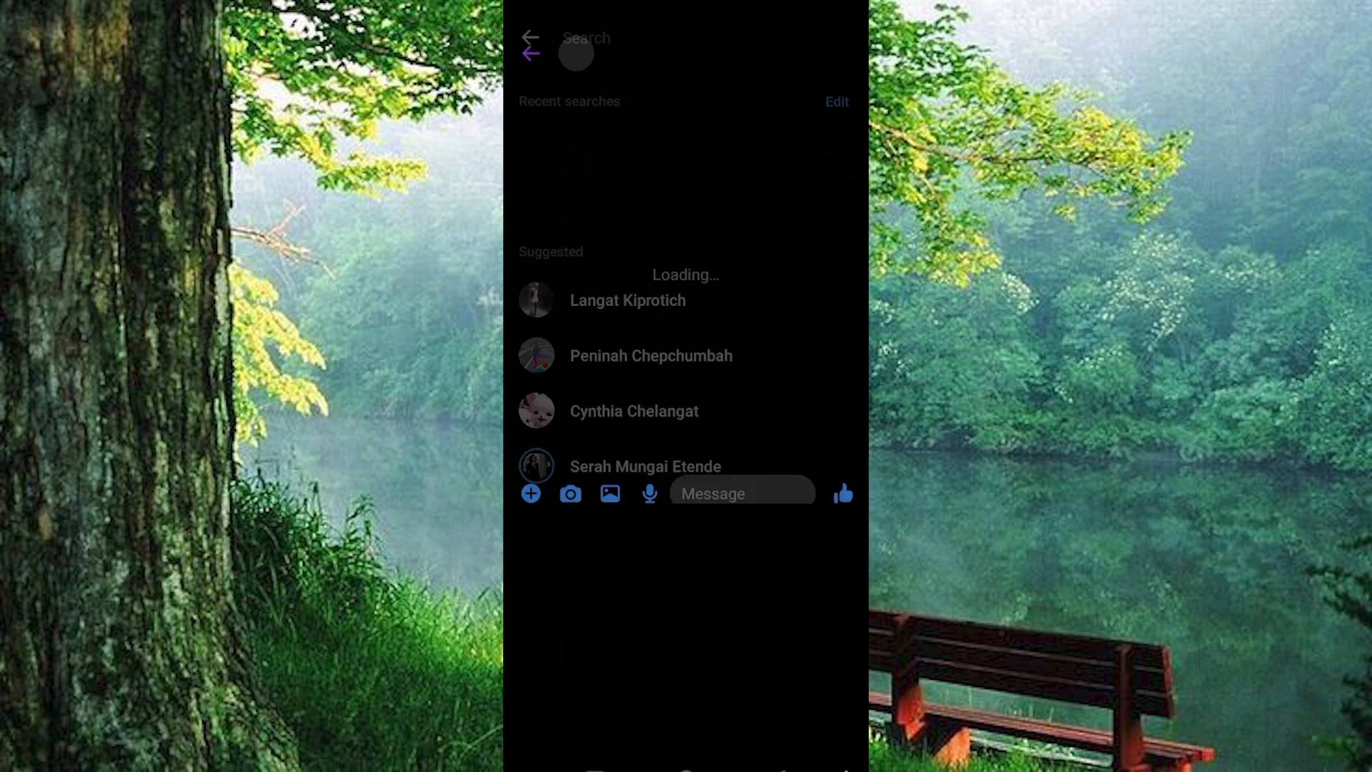
click(628, 300)
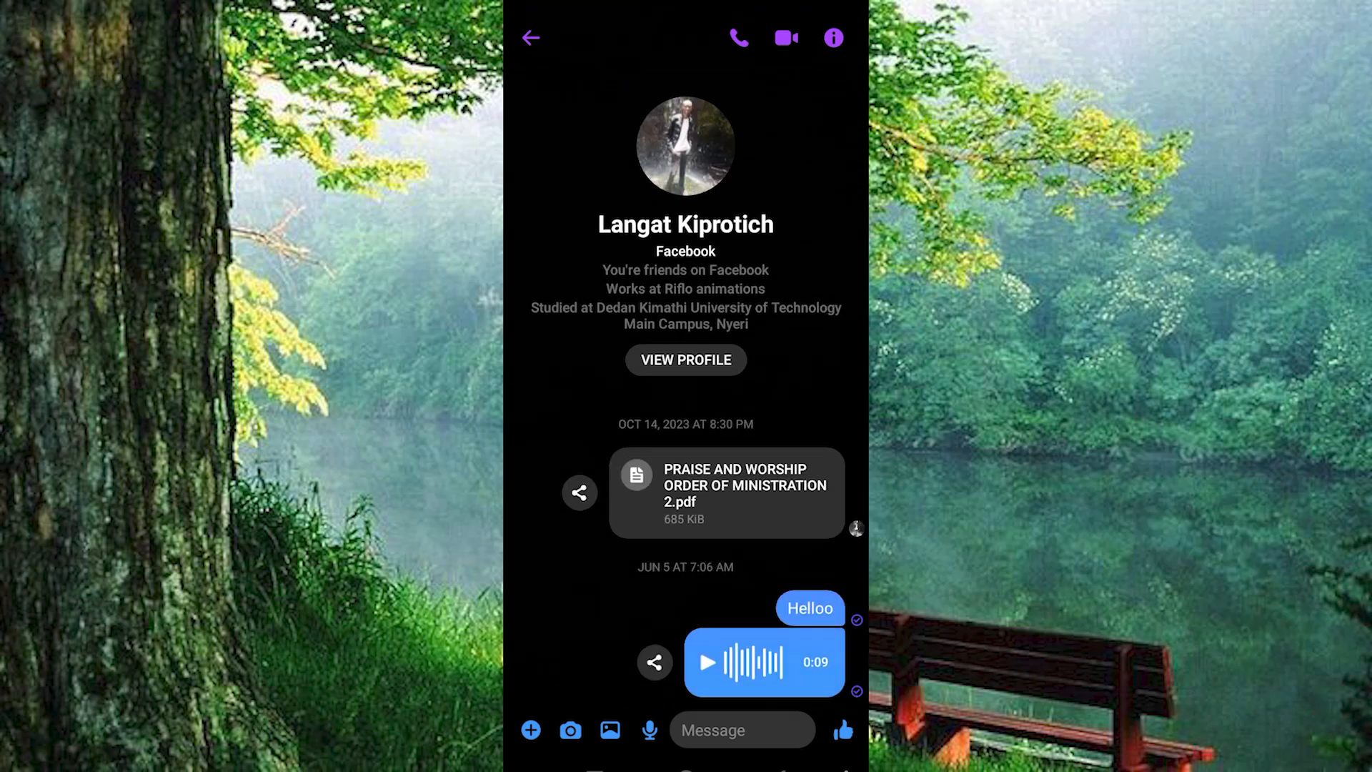
click(530, 38)
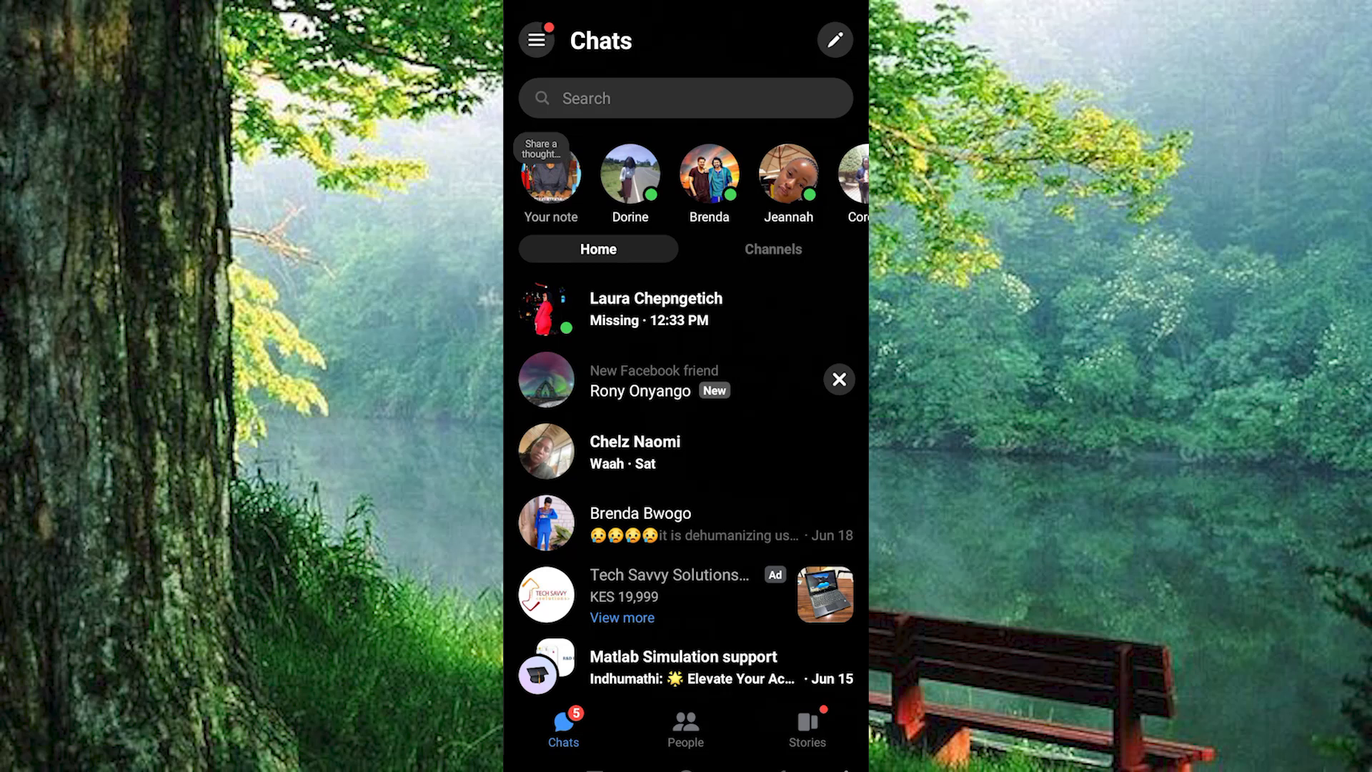
click(535, 39)
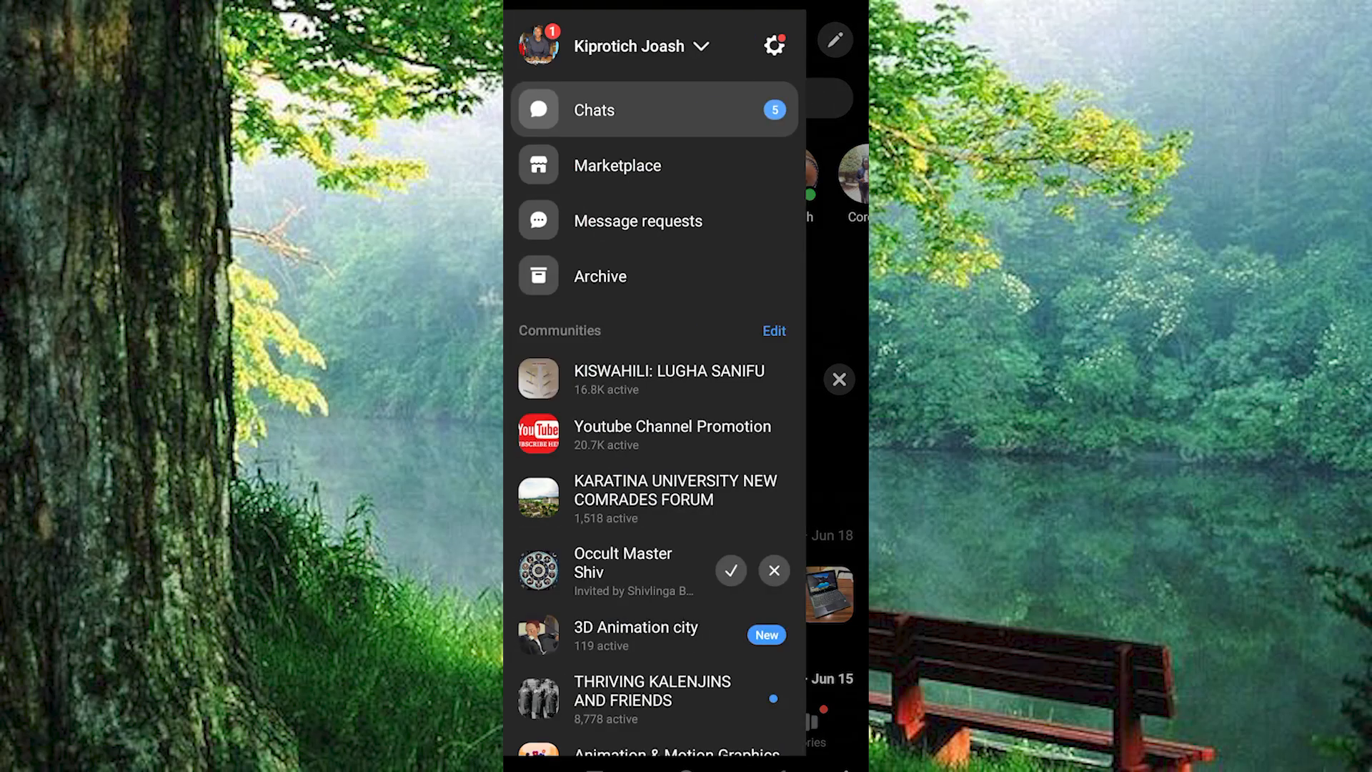
click(600, 276)
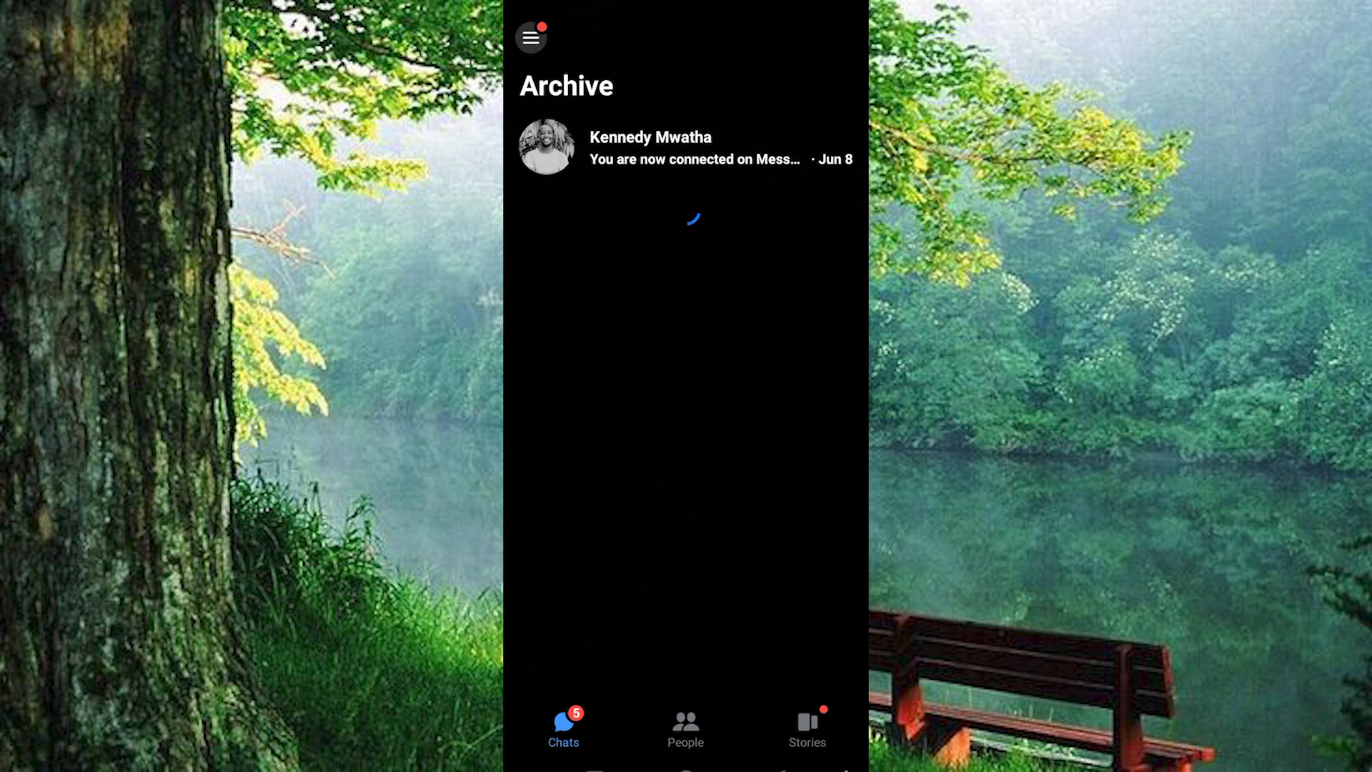
click(685, 148)
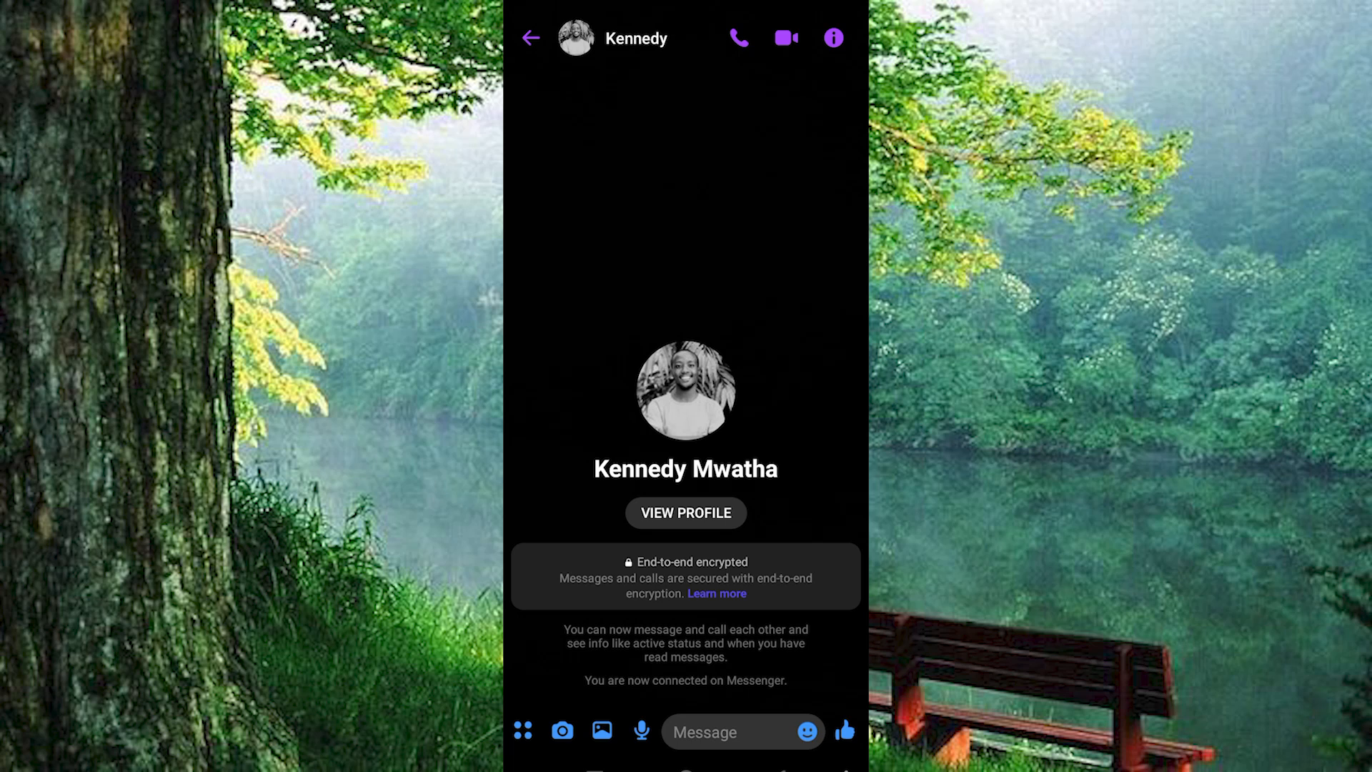
click(530, 38)
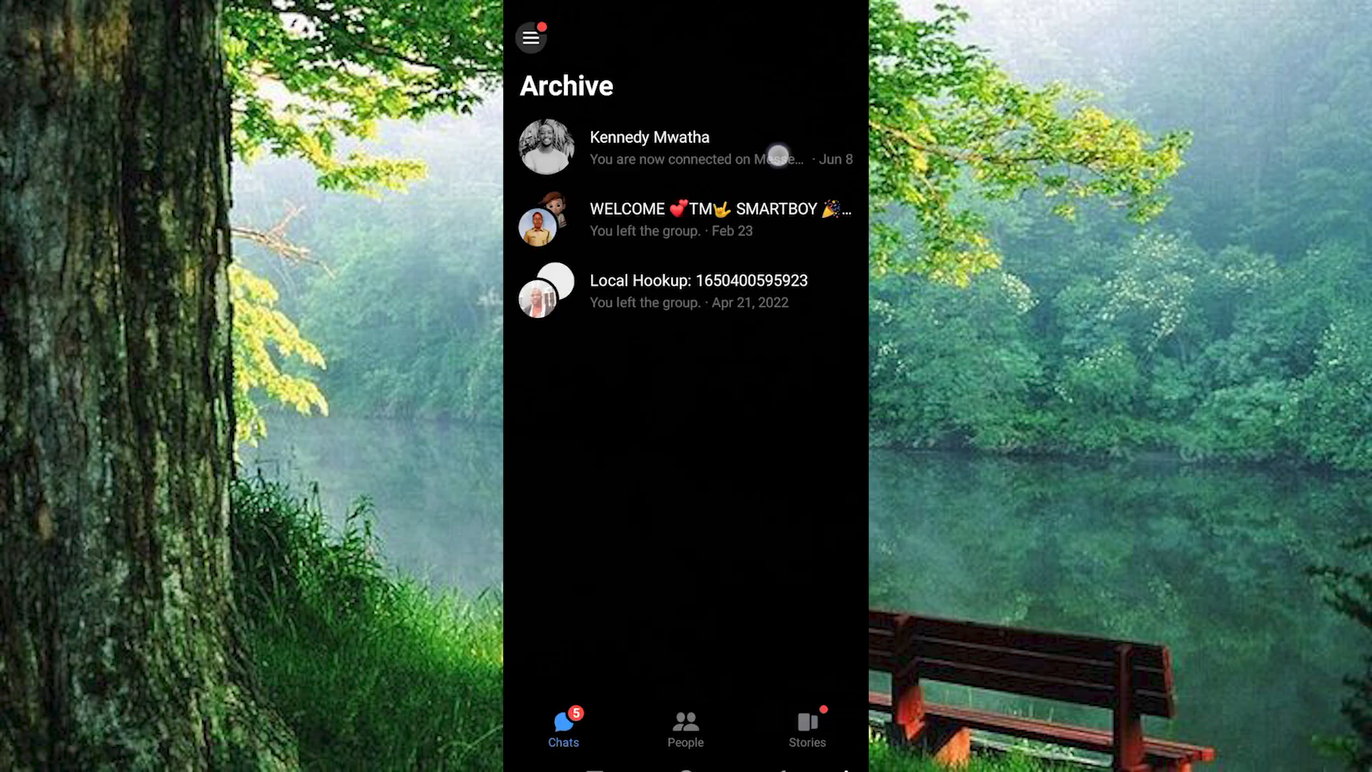